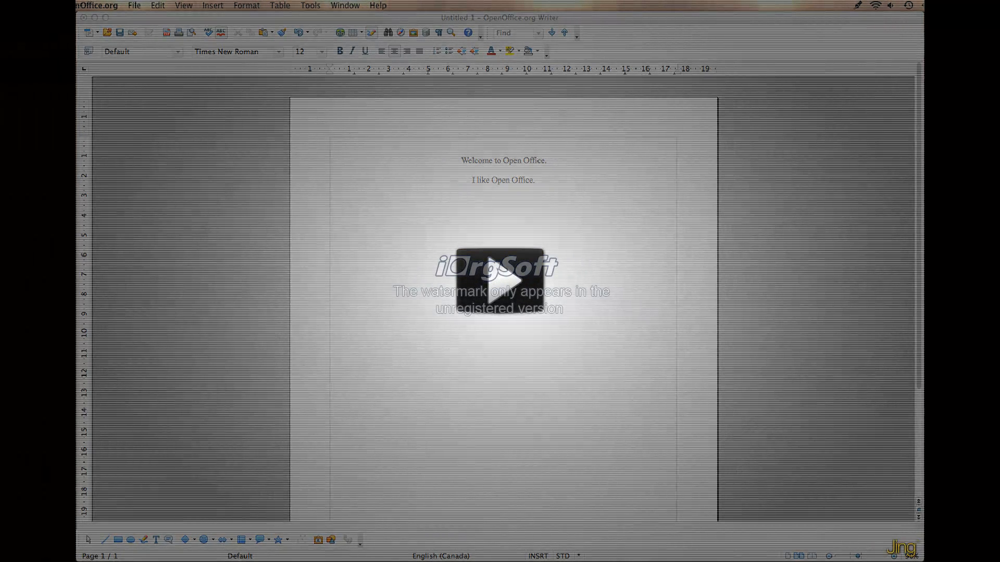
# Select 'Welcome to Open Office.' and 'I like Open Office.' together.
pyautogui.click(500, 280)
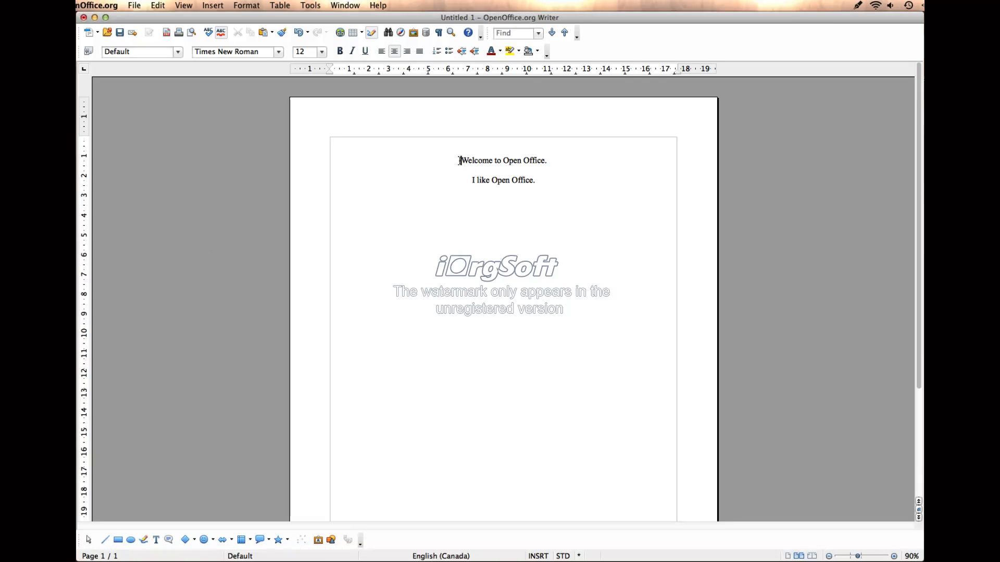
pyautogui.moveTo(459, 160); pyautogui.dragTo(536, 180)
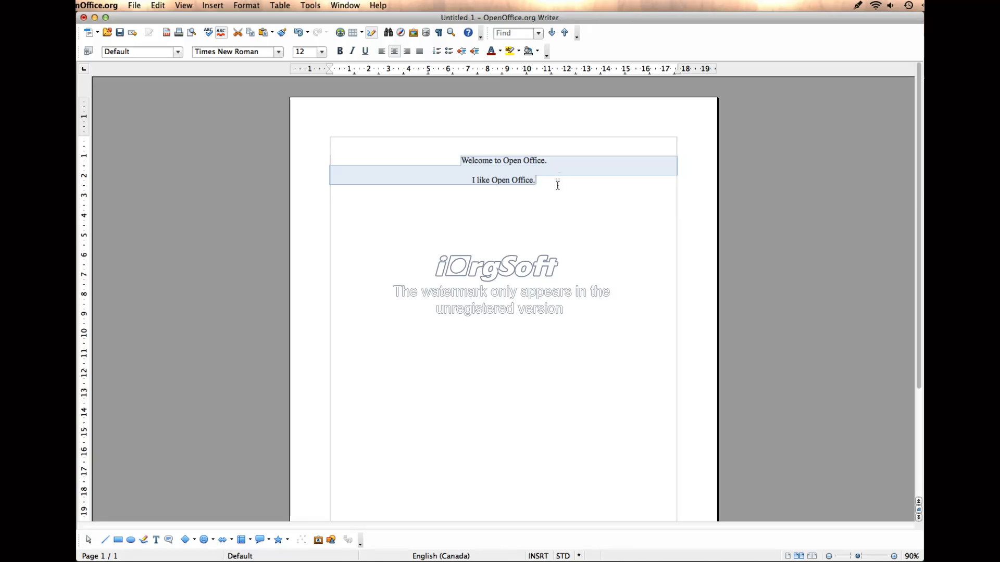
pyautogui.click(339, 51)
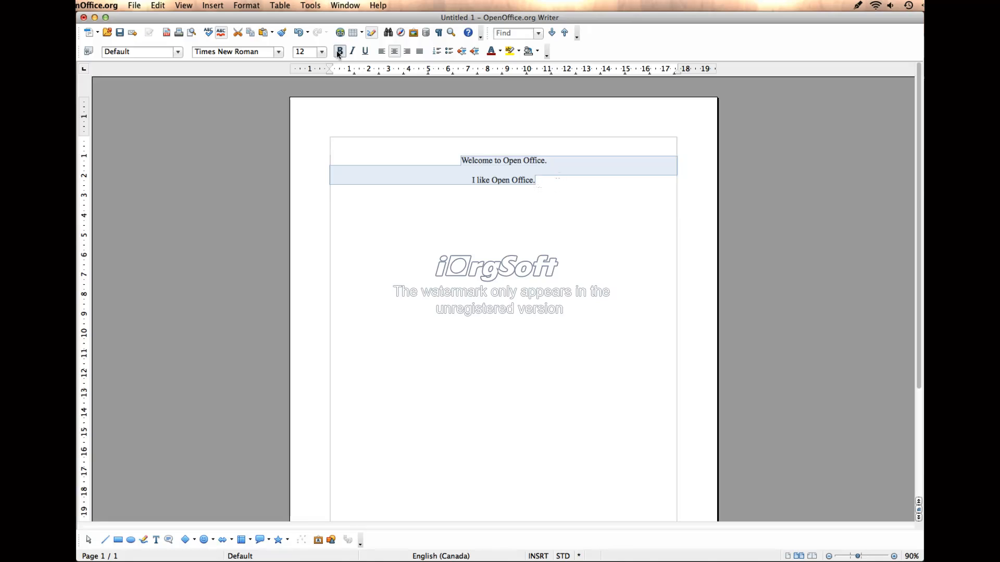
# Open the Paragraph dialog for both lines and view the alignment options showing Center.
pyautogui.click(247, 5)
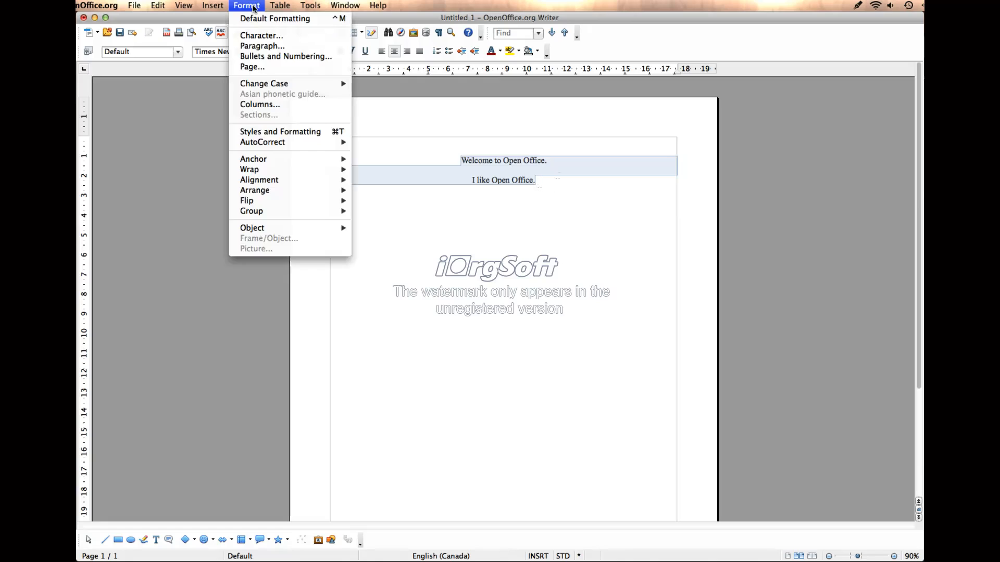
pyautogui.moveTo(262, 46)
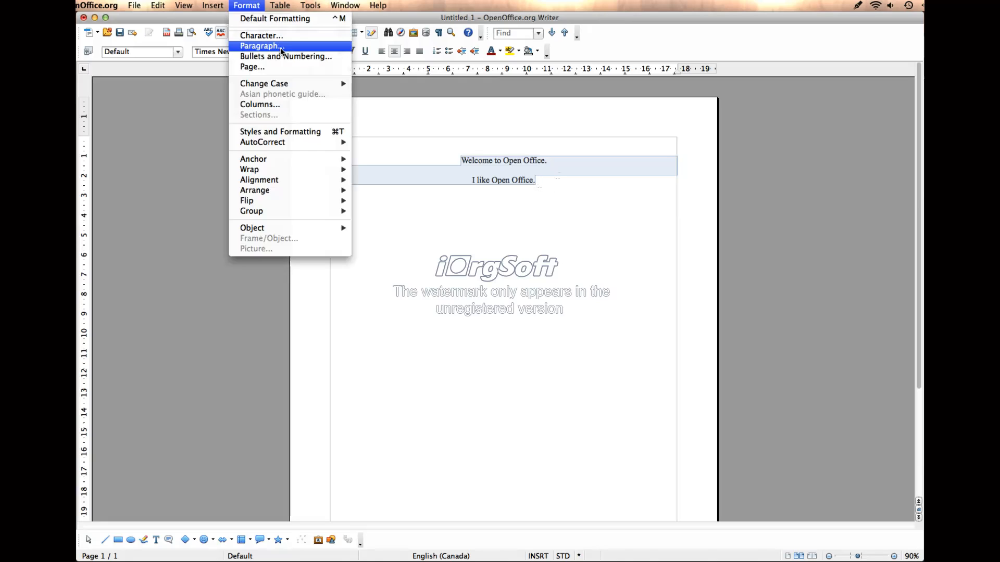
pyautogui.click(260, 45)
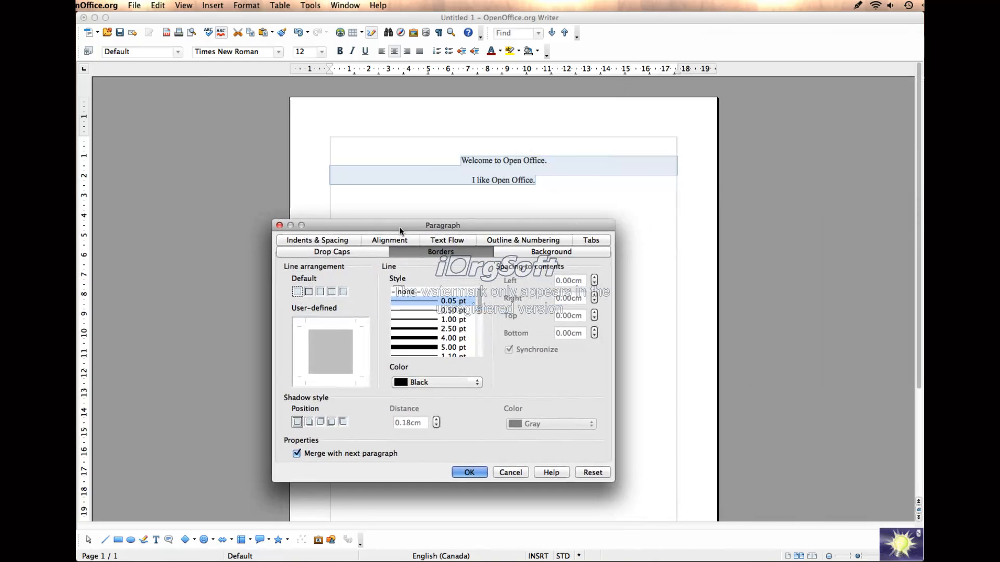
pyautogui.moveTo(389, 259)
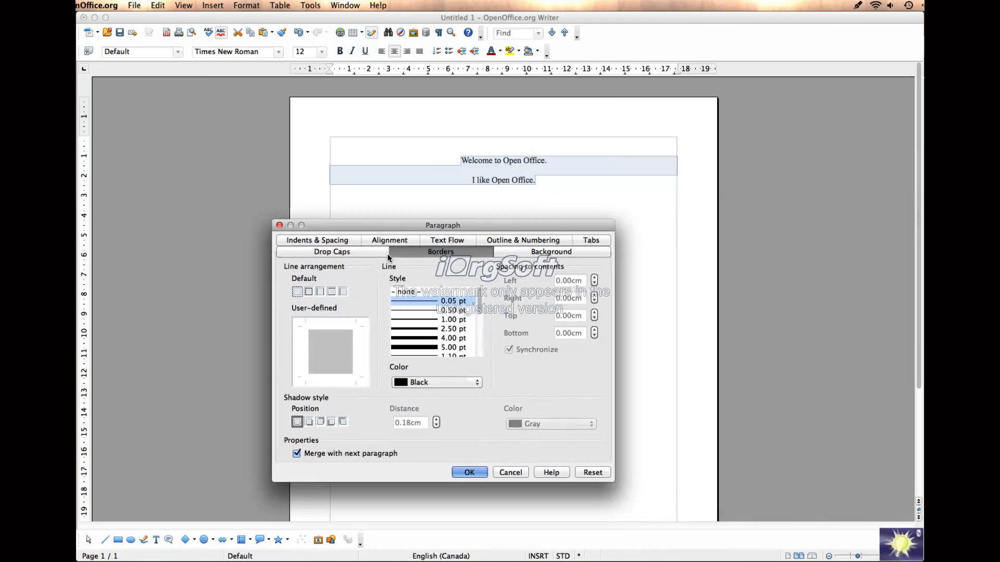
pyautogui.click(316, 240)
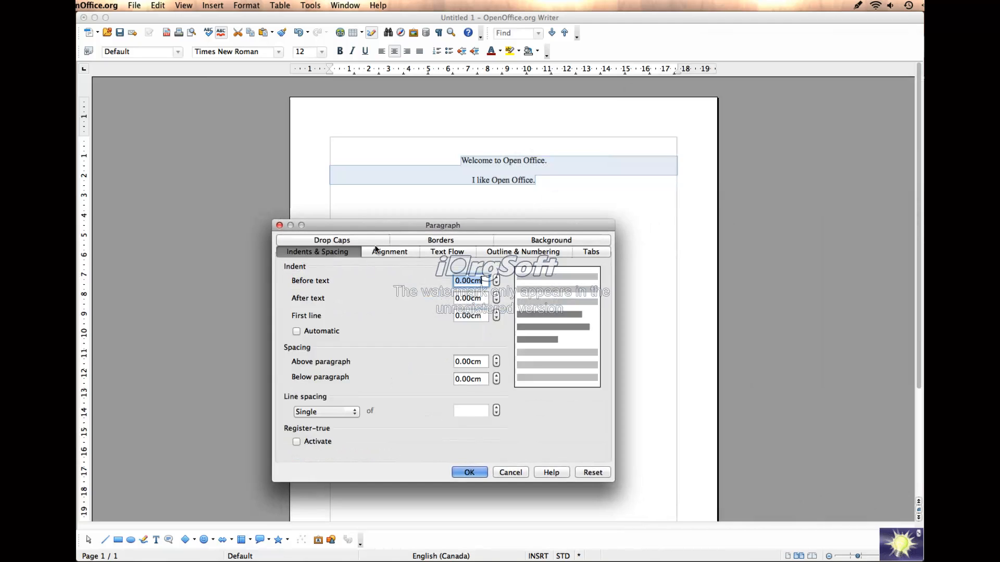
pyautogui.click(389, 251)
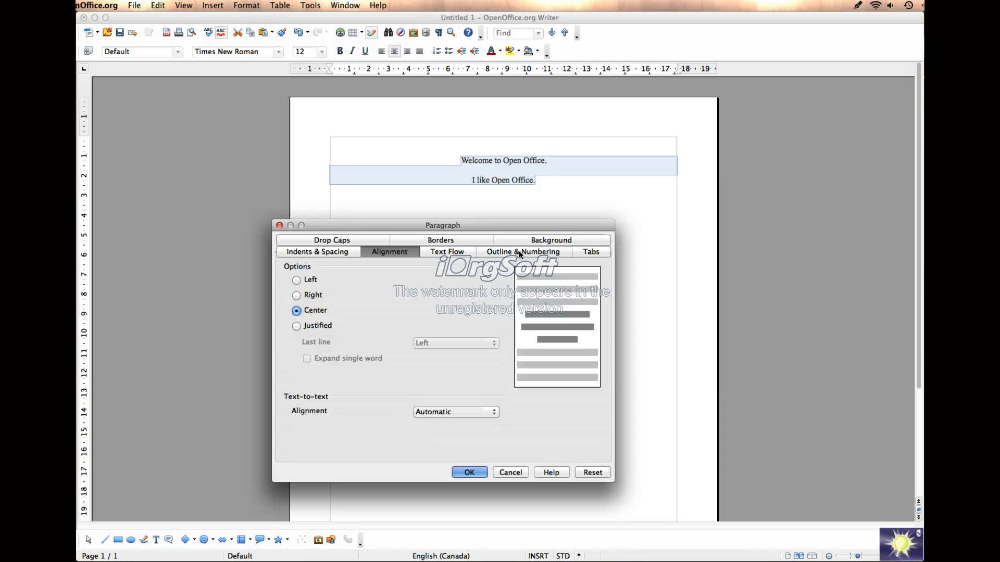
# Apply the Set All Four Borders preset on the Paragraph dialog's Borders tab.
pyautogui.click(440, 251)
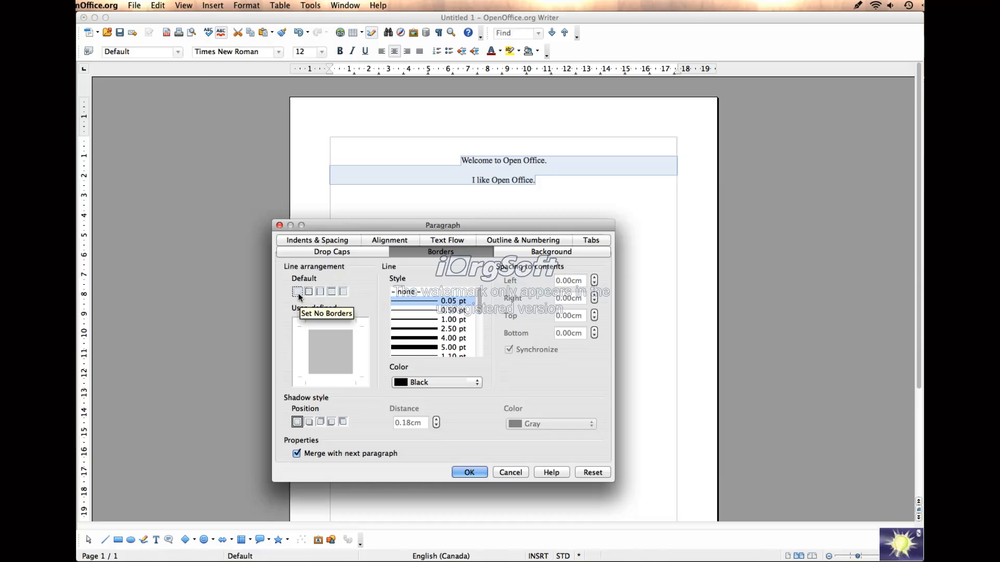
pyautogui.moveTo(309, 291)
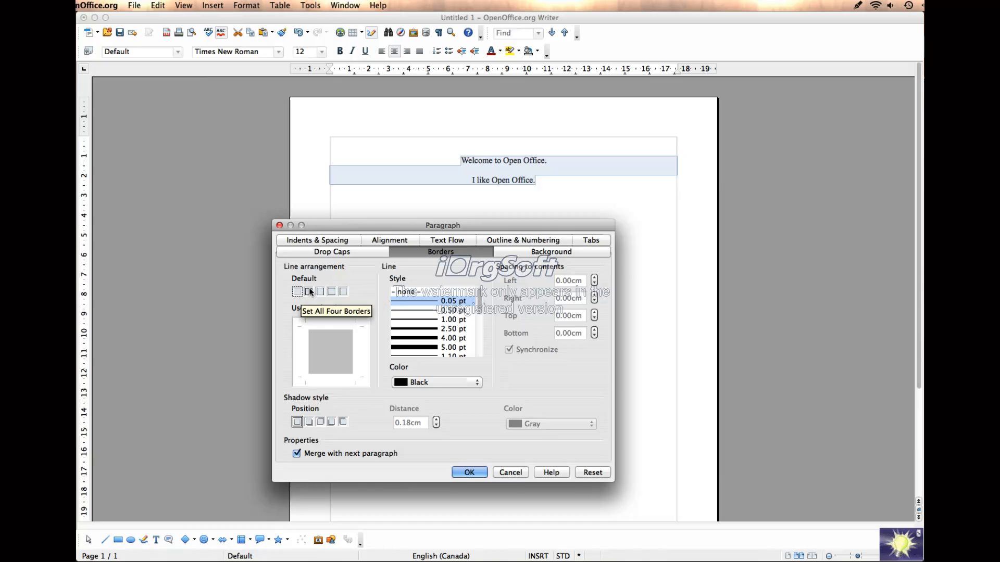
pyautogui.click(307, 291)
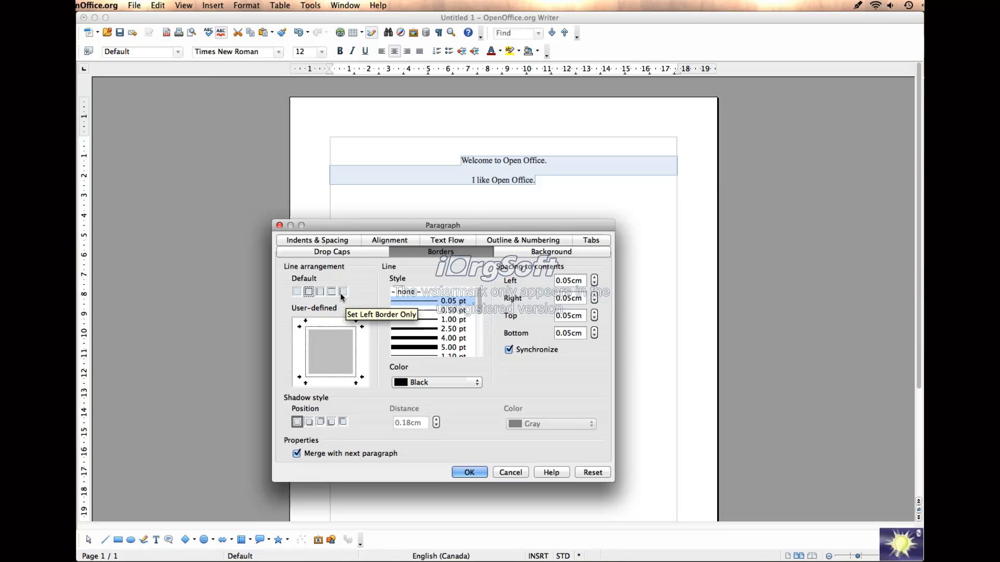
pyautogui.moveTo(320, 291)
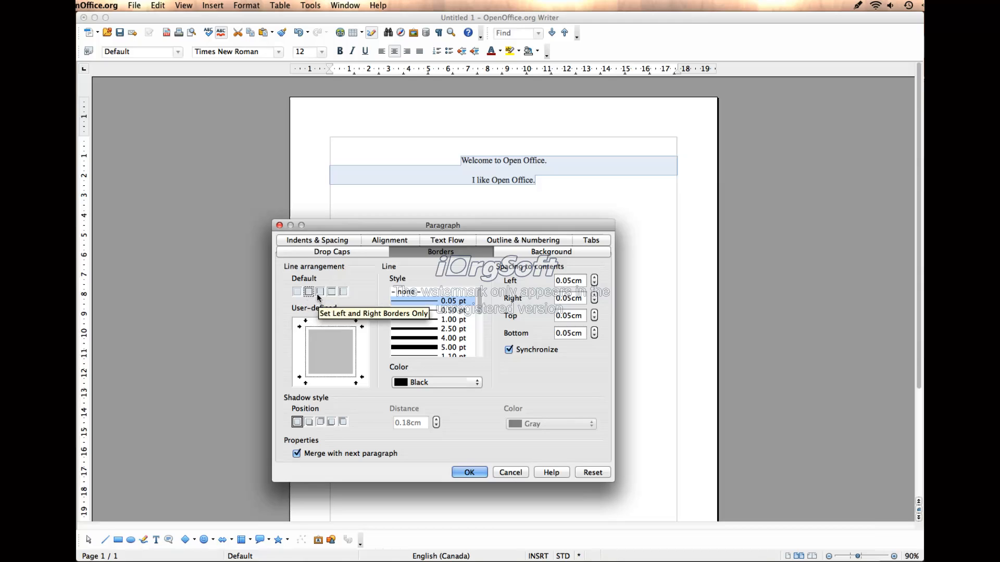
pyautogui.moveTo(308, 292)
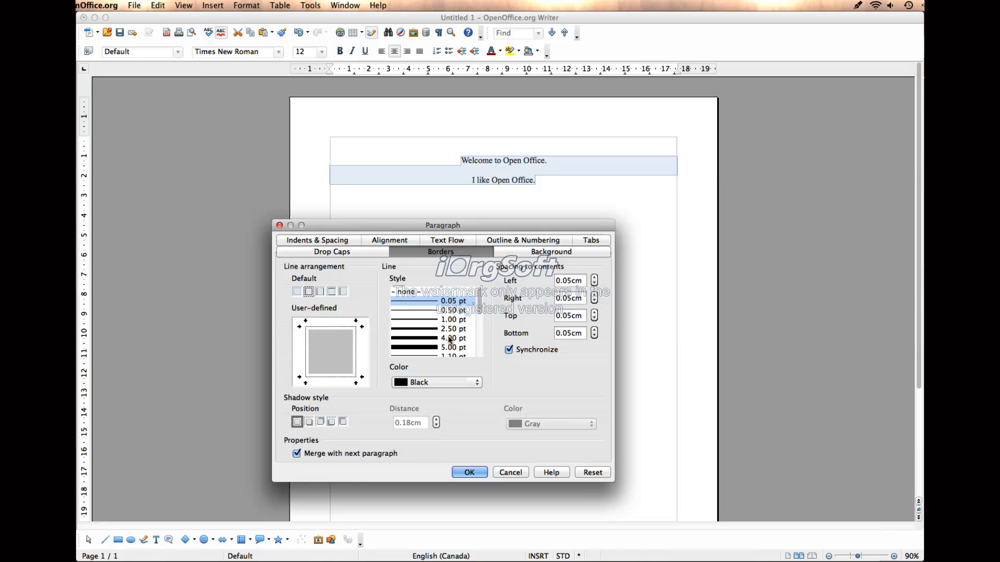
# Set the border line style to 7.50 pt double line in Green.
pyautogui.scroll(-3)
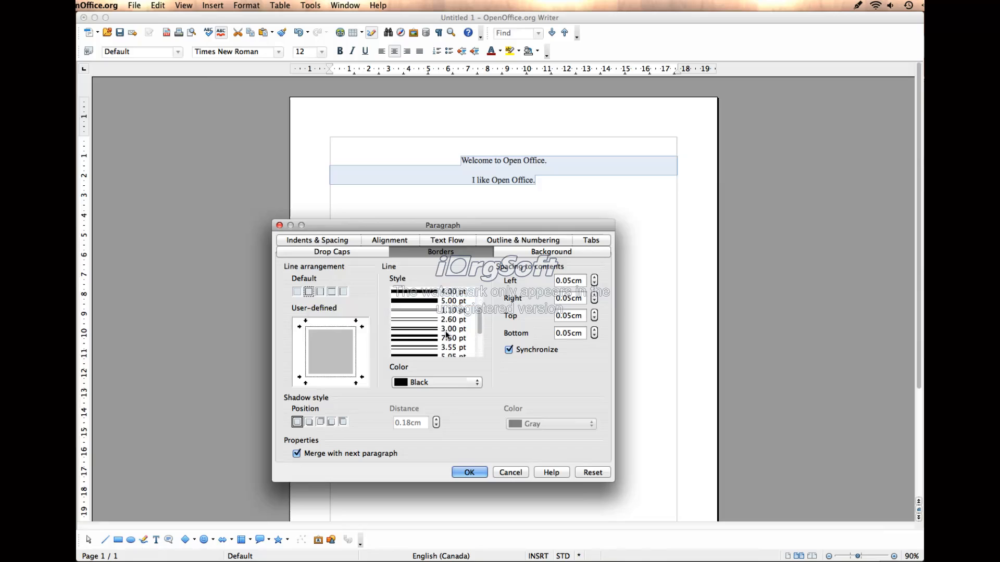
pyautogui.scroll(-3)
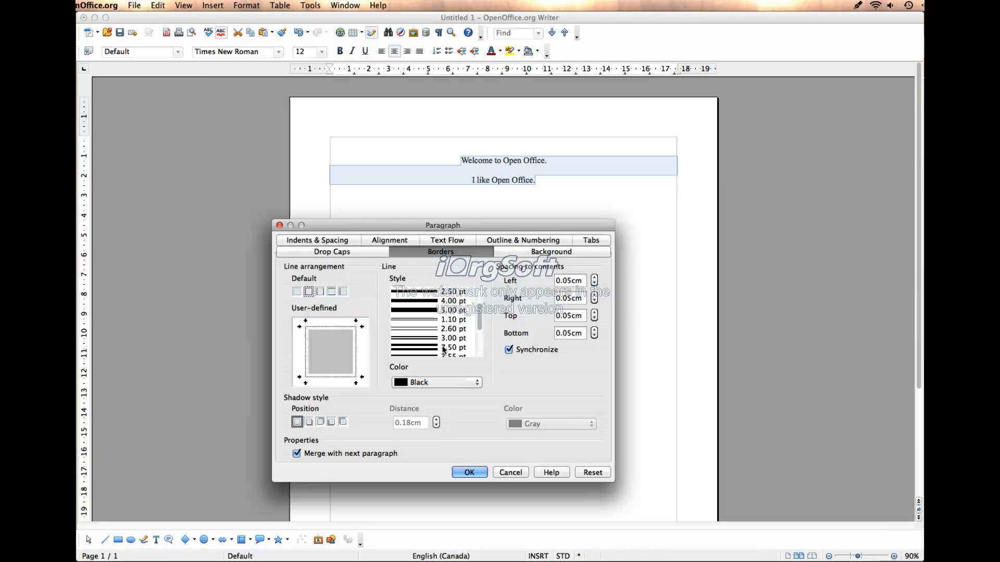
pyautogui.click(433, 348)
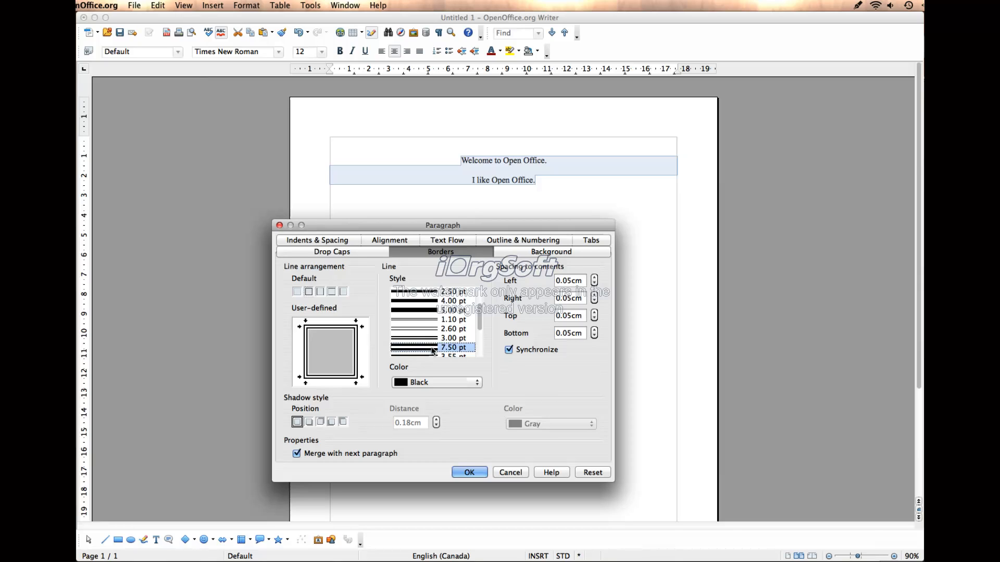
pyautogui.click(475, 381)
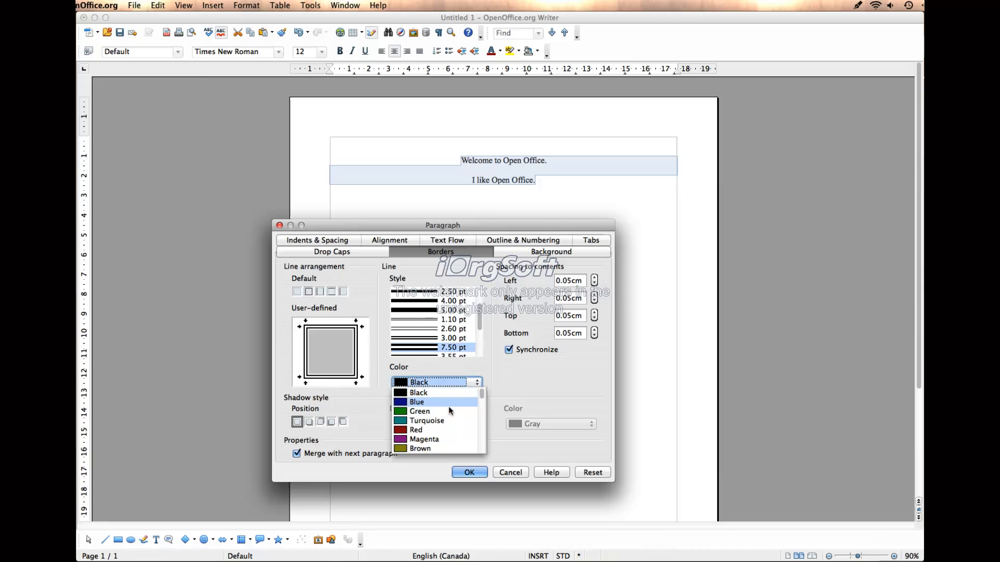
pyautogui.click(418, 410)
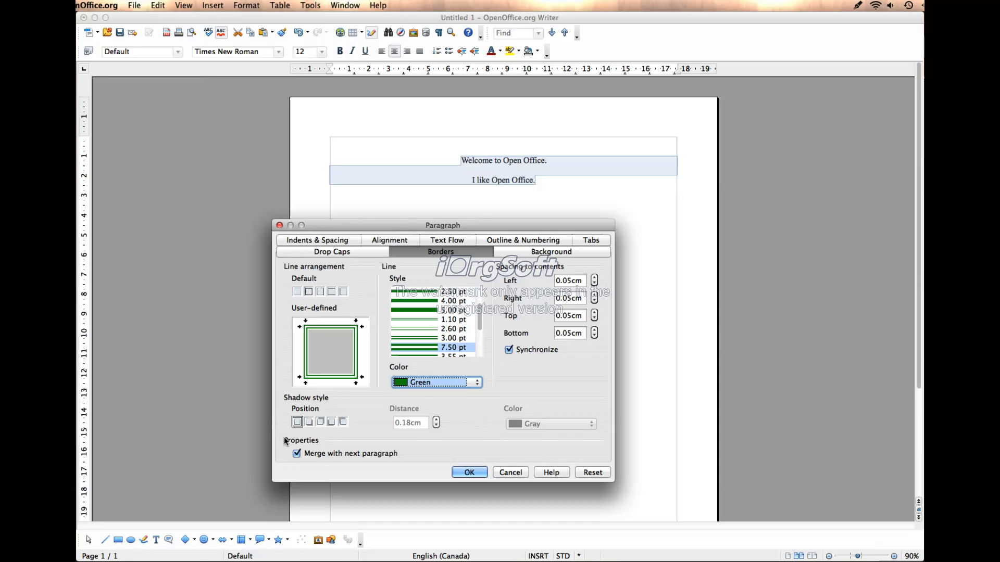
pyautogui.moveTo(307, 422)
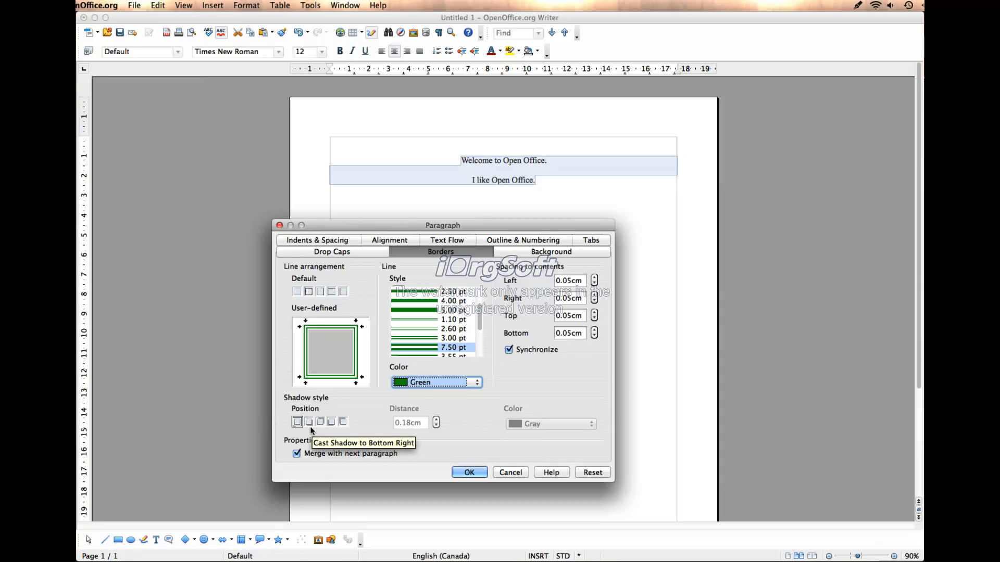
# Add a gray bottom-right cast shadow and apply the border settings.
pyautogui.click(308, 421)
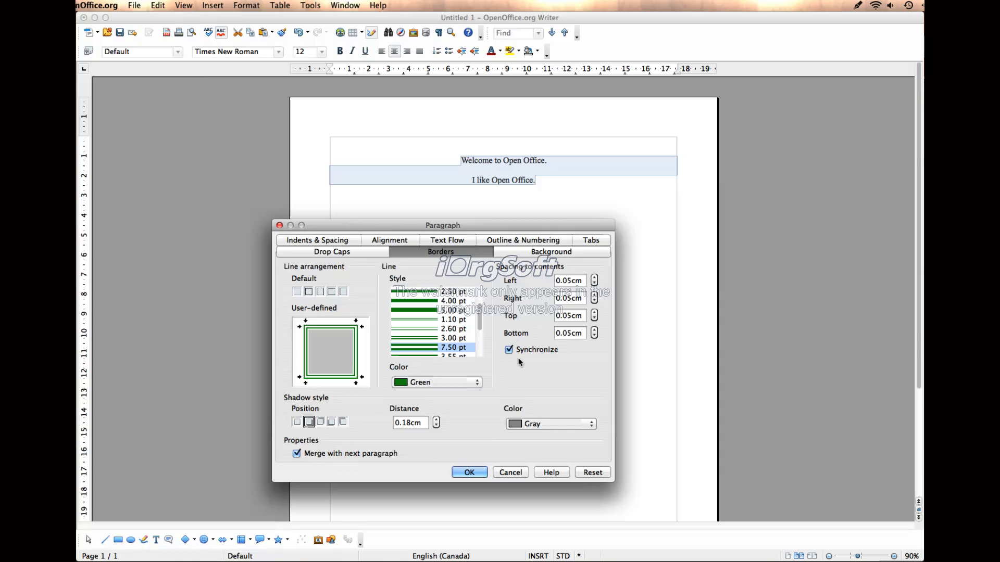
pyautogui.moveTo(534, 372)
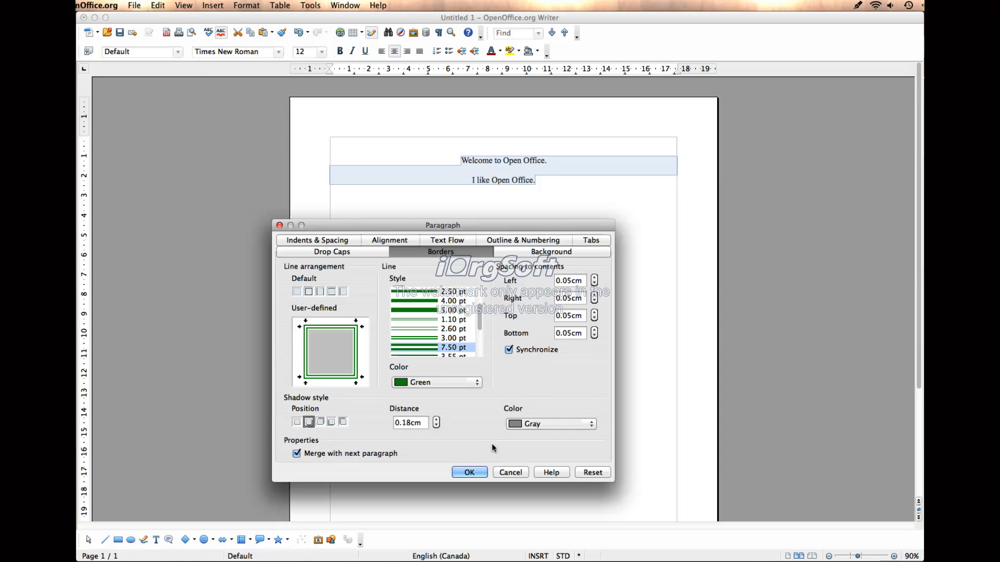
pyautogui.click(468, 472)
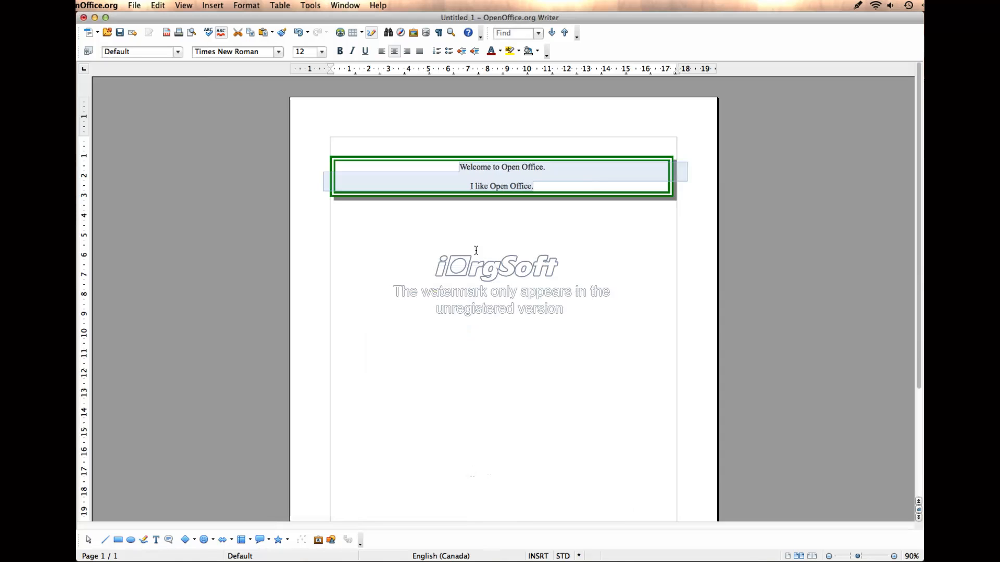
# Type a third line, 'Open office is Good.', after 'I like Open Office.'.
pyautogui.click(543, 185)
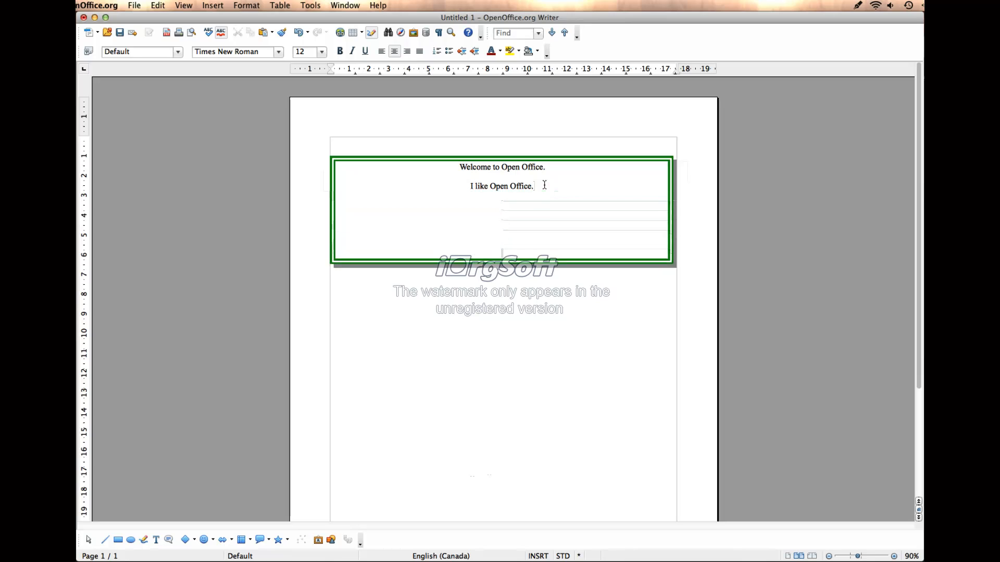
pyautogui.write('Open office')
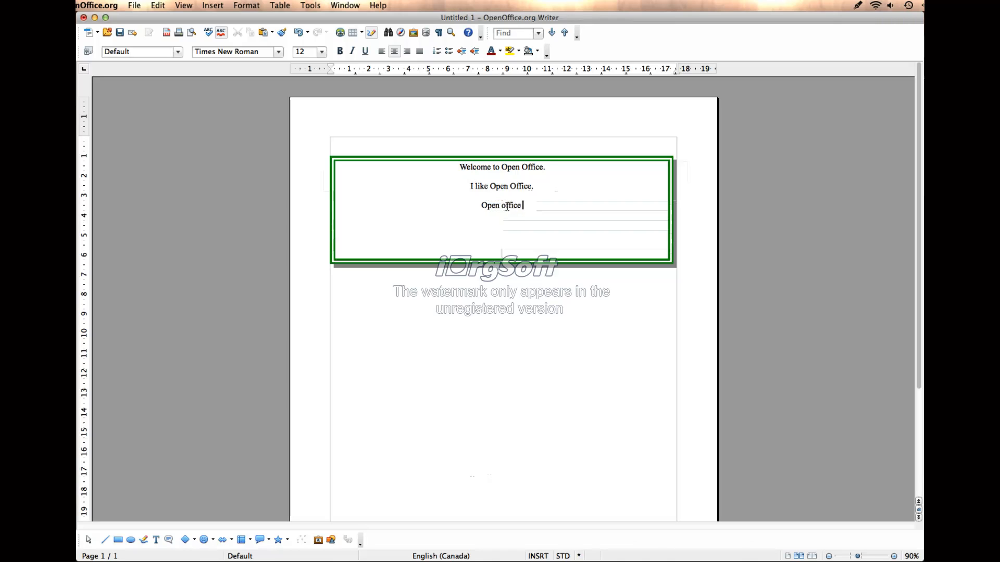
pyautogui.write('is Good.')
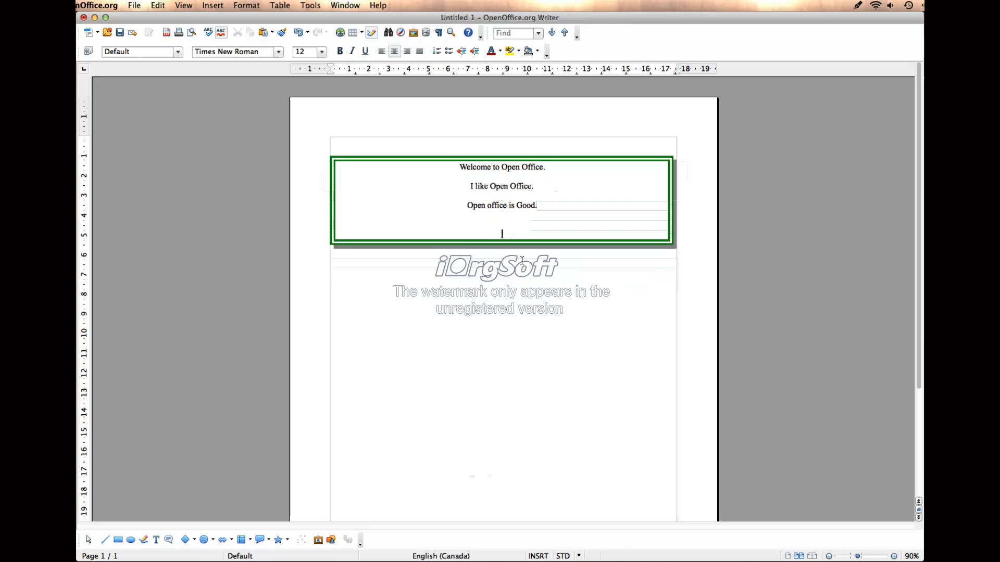
# Delete the empty paragraph after 'Open office is Good.' so the border encloses three lines.
pyautogui.click(566, 205)
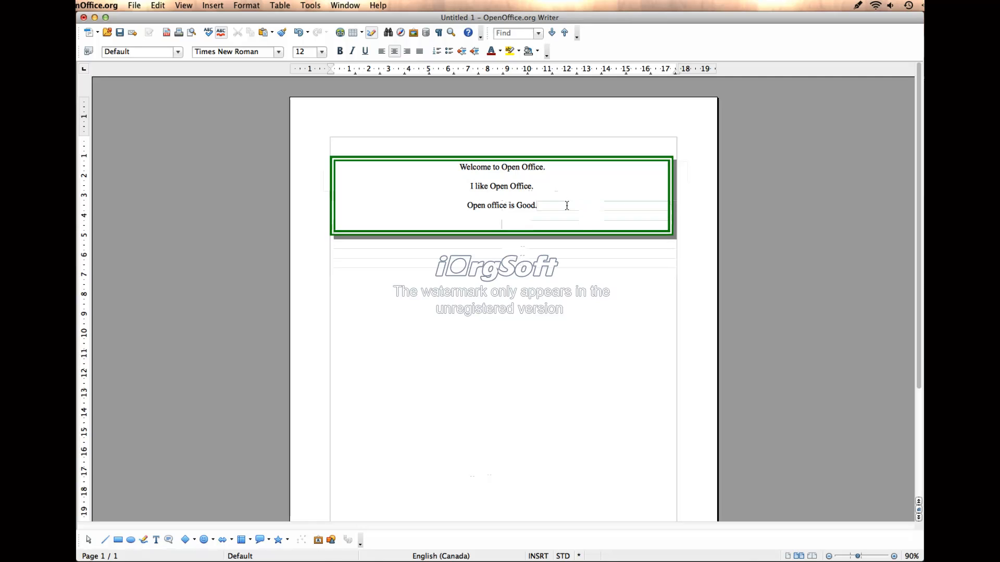
pyautogui.moveTo(507, 217)
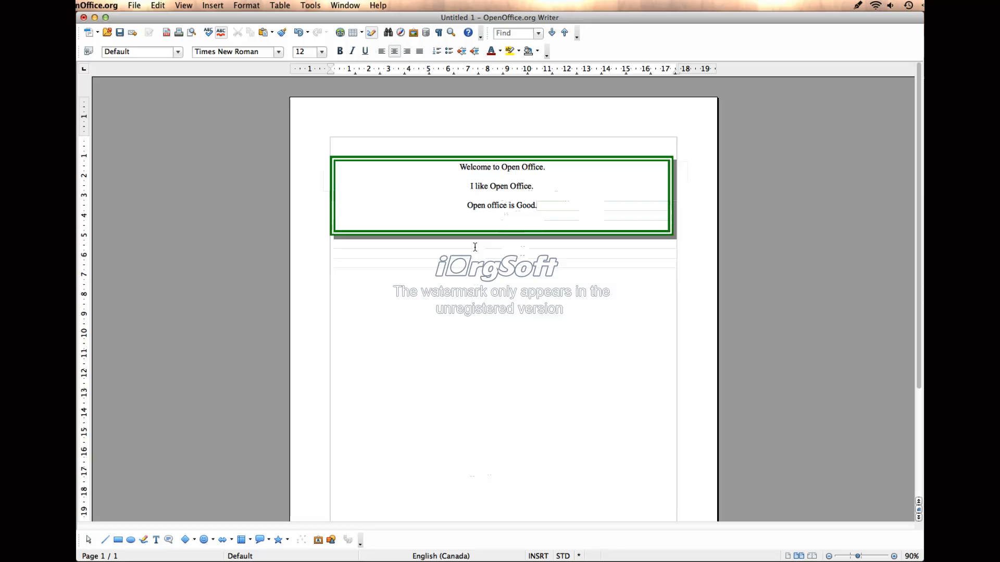
pyautogui.moveTo(422, 216)
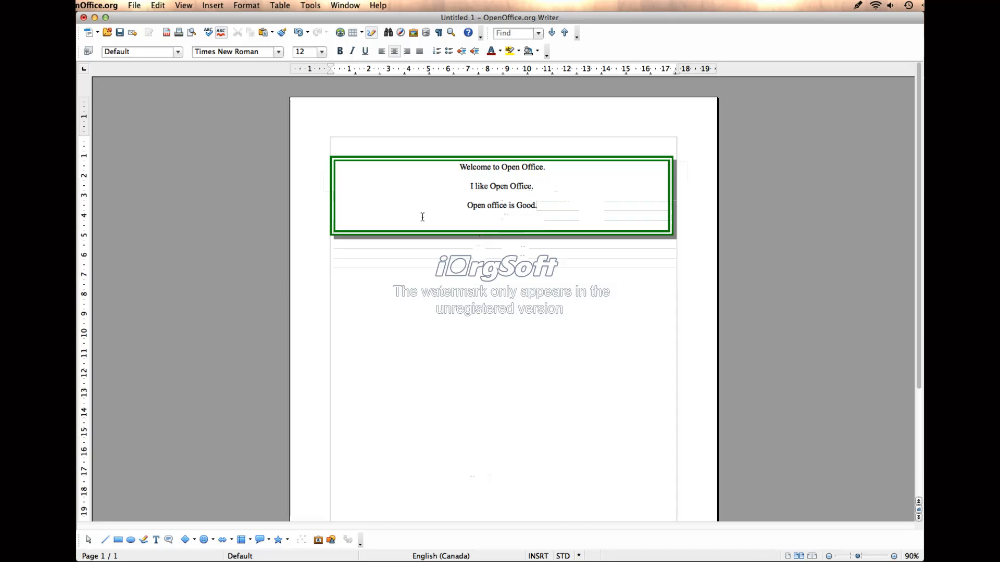